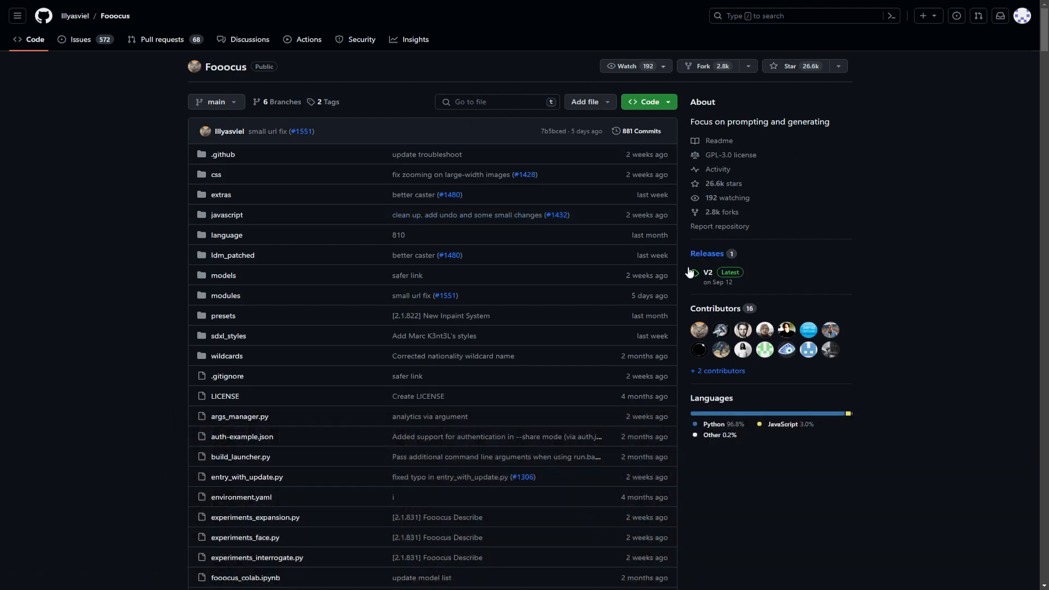
mouse_move(1030, 202)
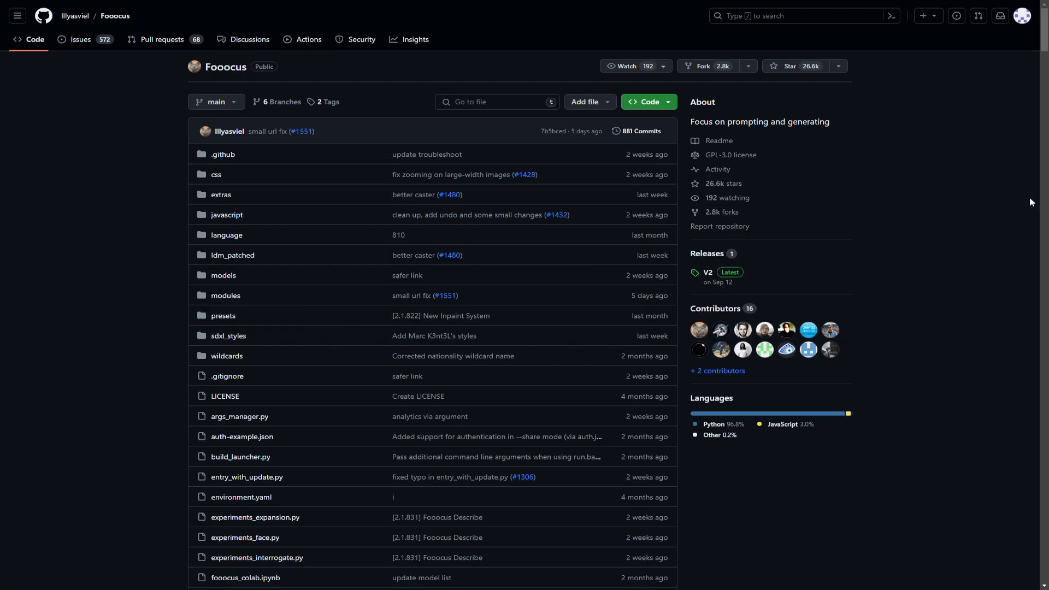
mouse_move(815, 201)
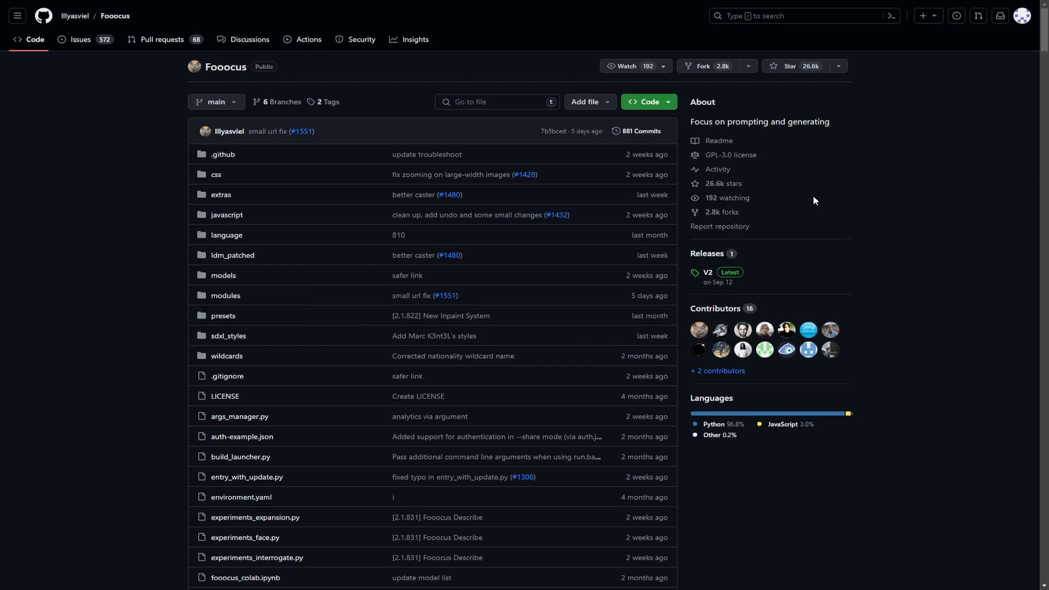
Step: Scroll the Fooocus README down to the Colab section with the Open in Colab badge
scroll(down, 3)
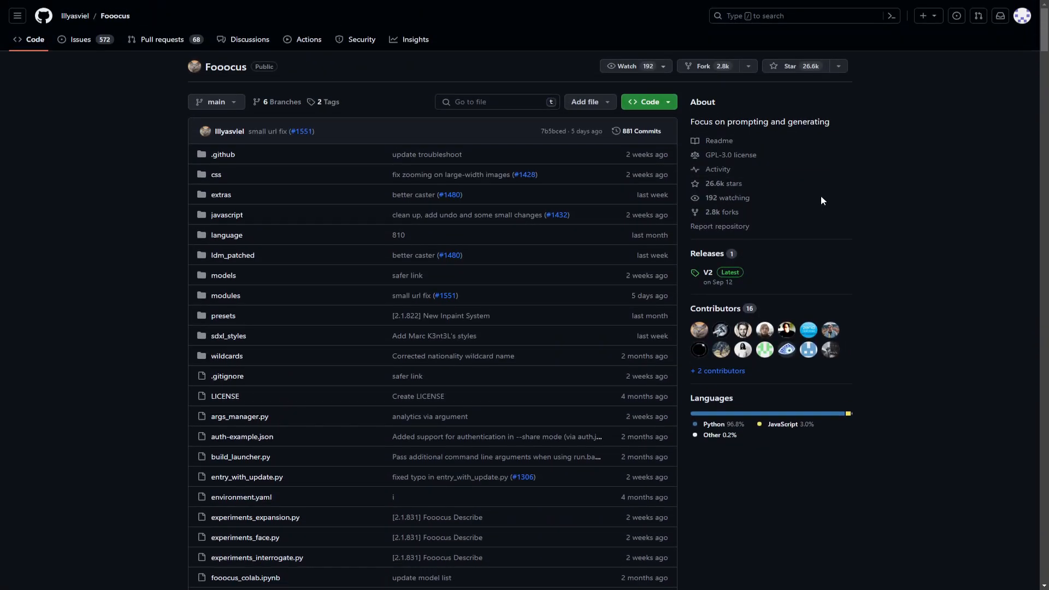
scroll(down, 3)
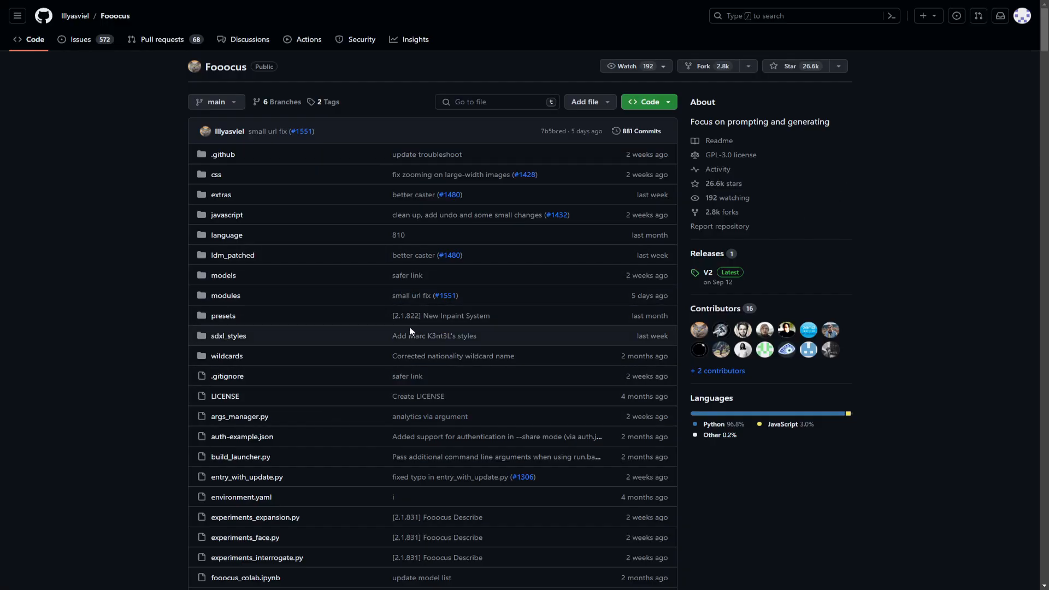
scroll(down, 3)
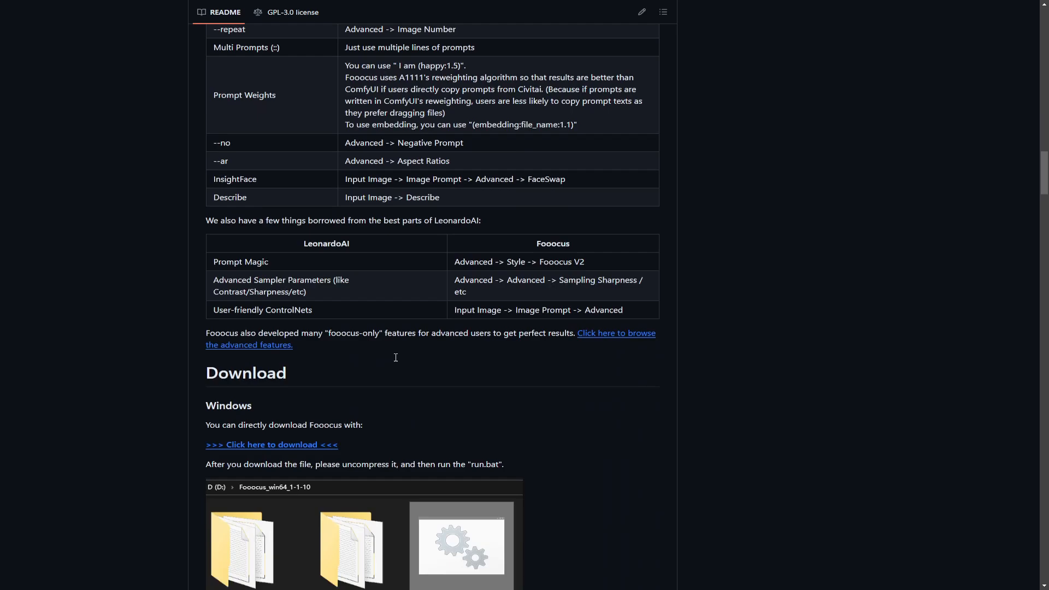
scroll(down, 3)
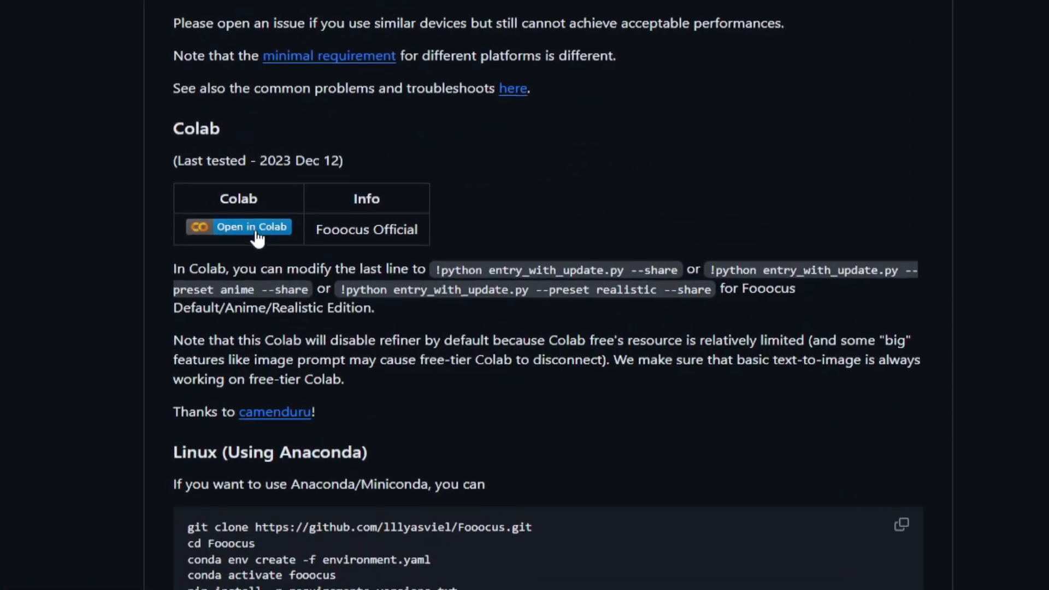
Step: Launch the Fooocus notebook in Colab, confirm Run anyway, and wait for the gradio.live link
click(238, 228)
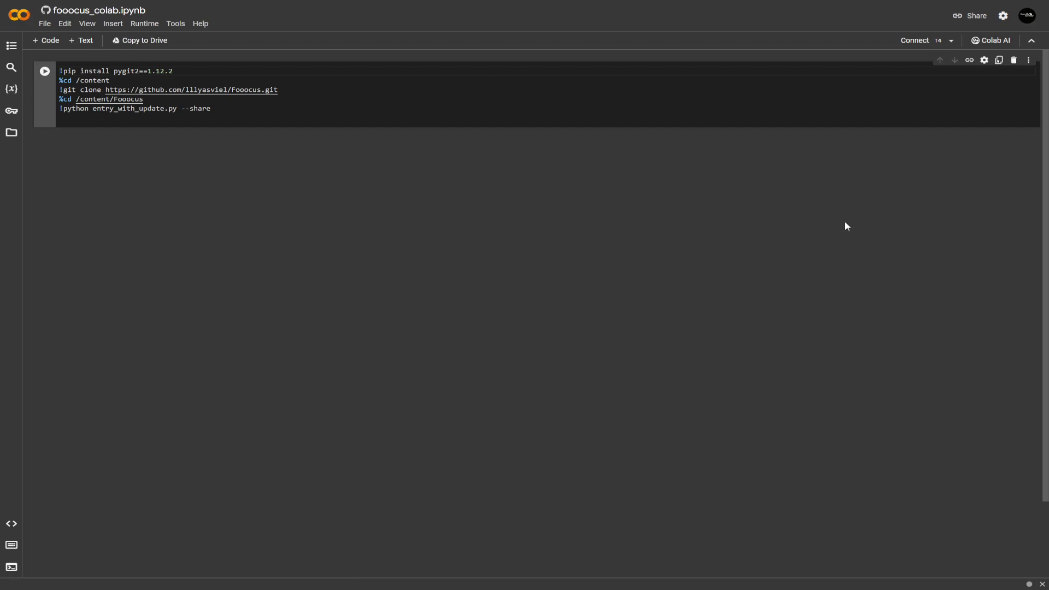
mouse_move(954, 151)
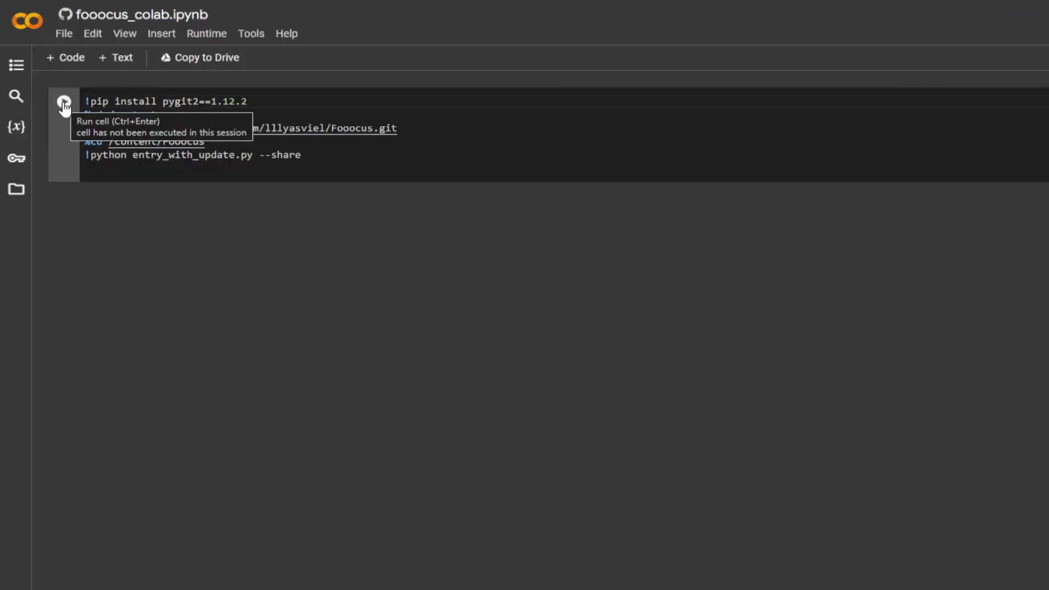
click(64, 103)
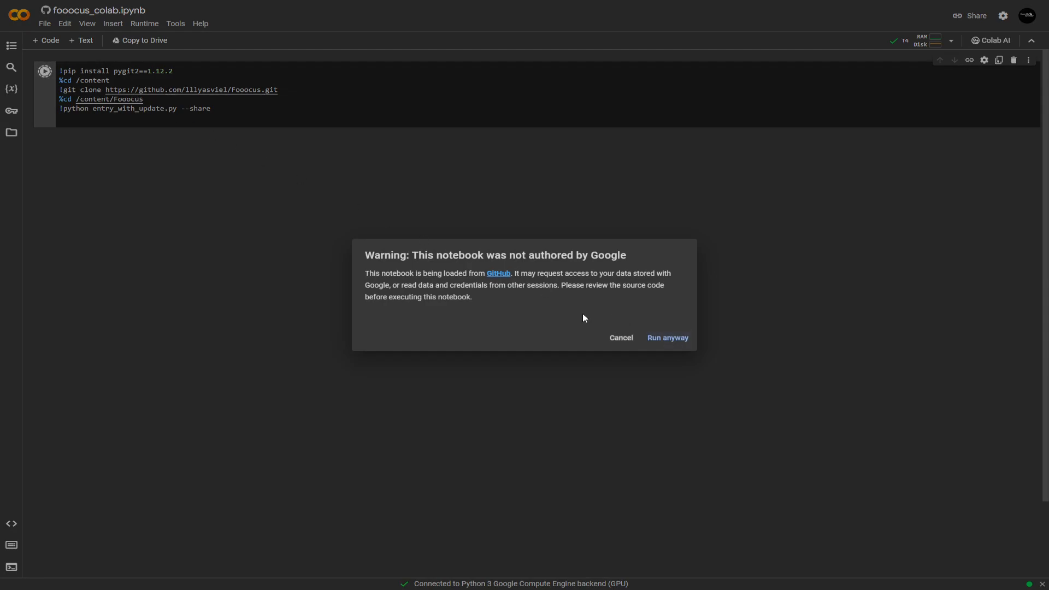
click(668, 337)
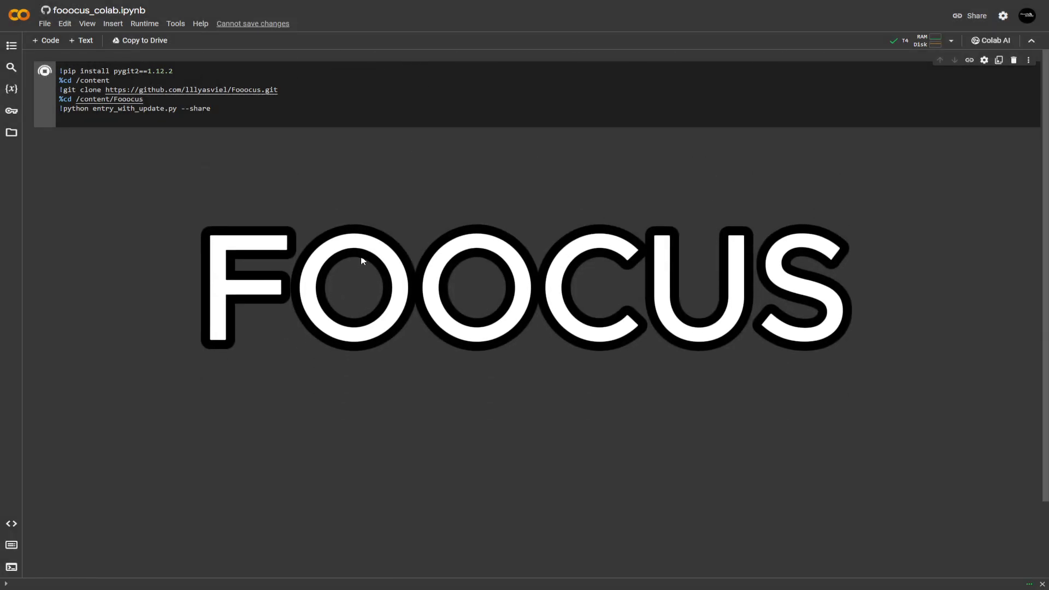
click(43, 85)
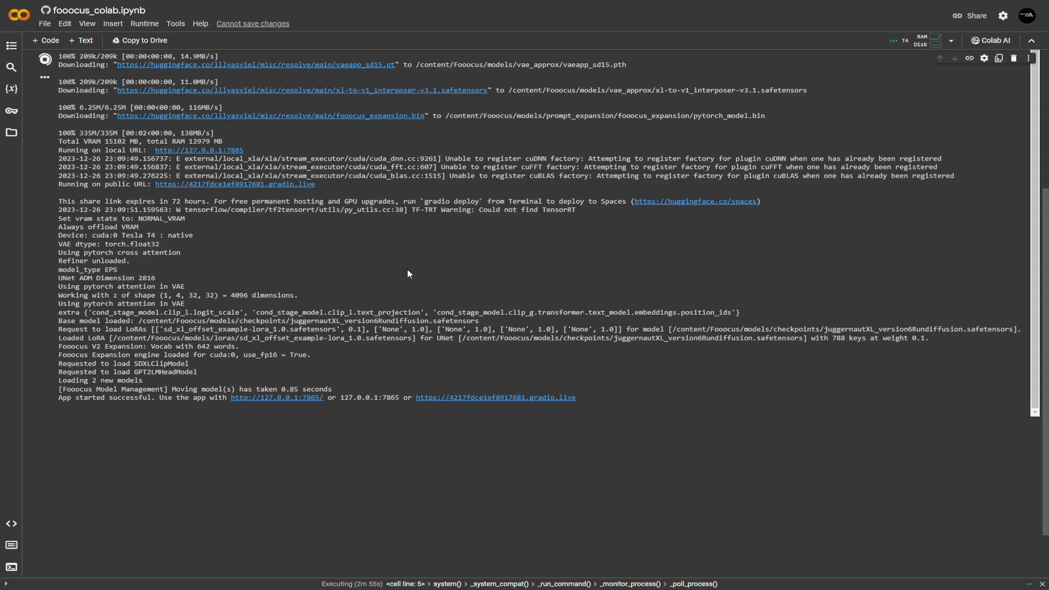
mouse_move(59, 403)
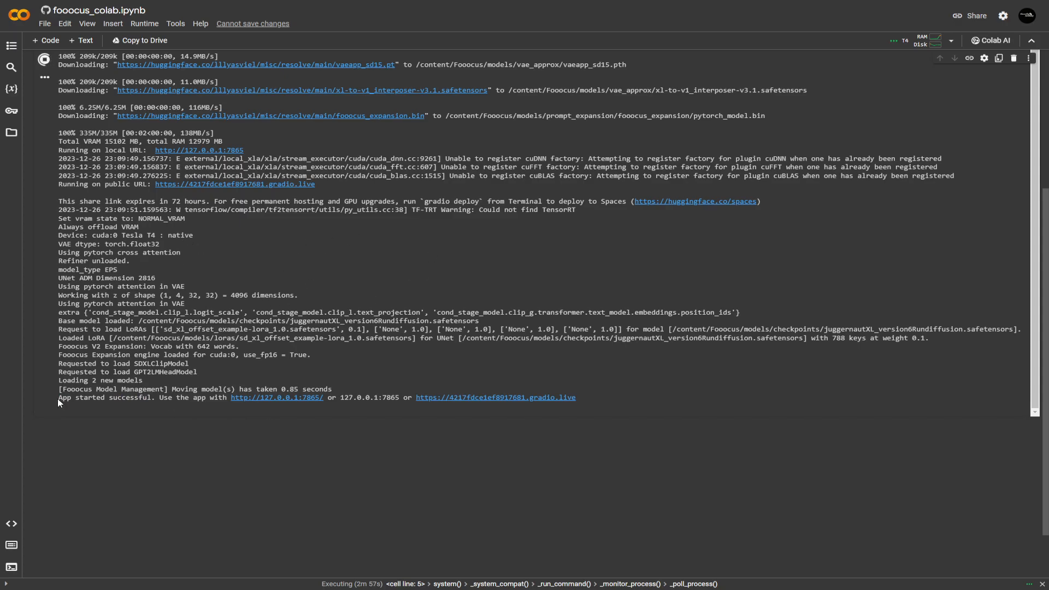
double_click(104, 398)
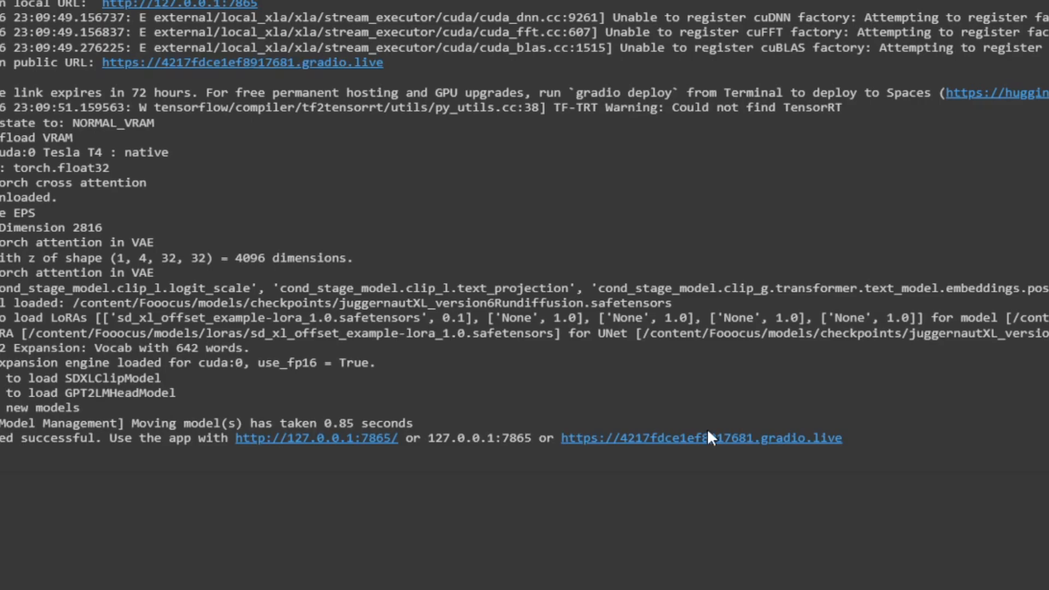
Step: Open the running Fooocus web app from its public gradio.live link
click(711, 438)
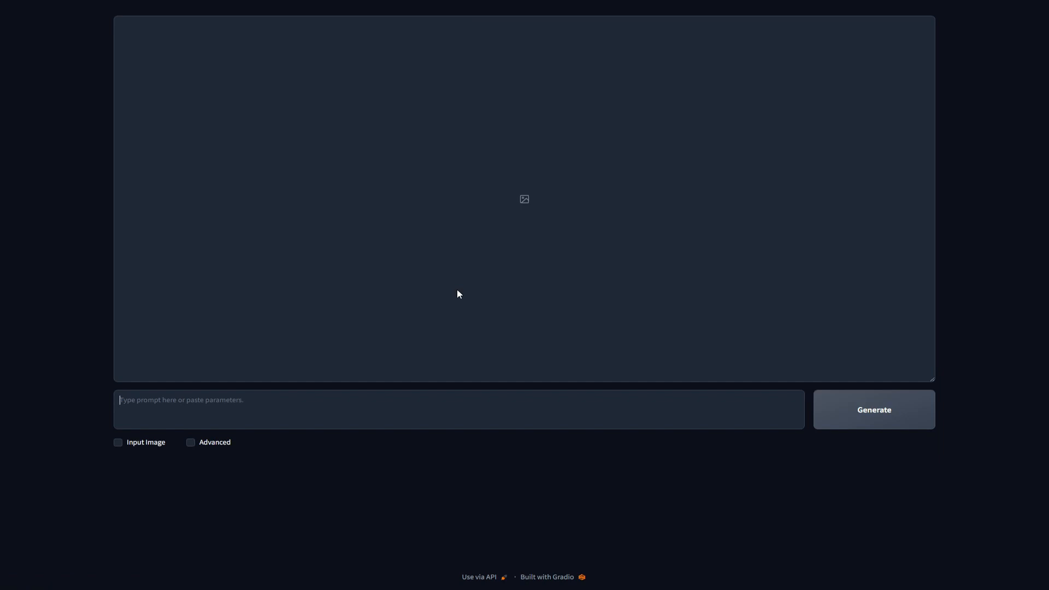
mouse_move(496, 195)
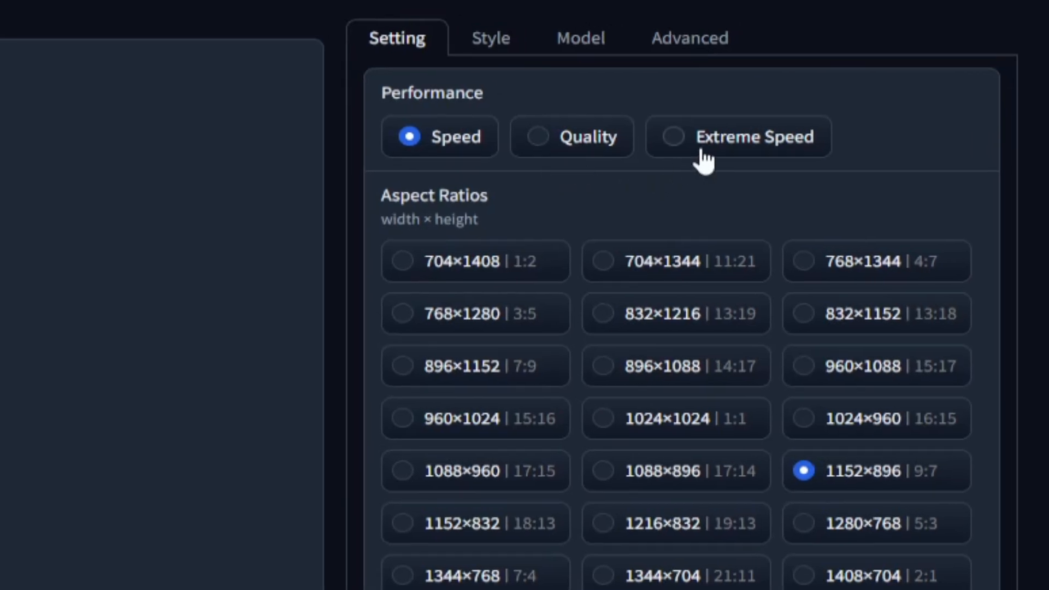
mouse_move(702, 166)
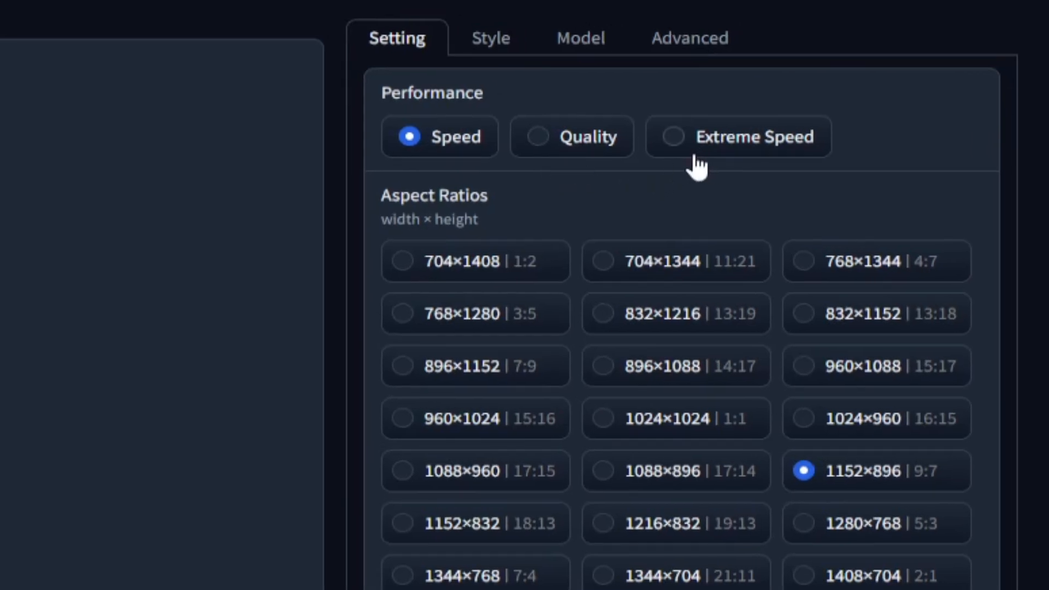
mouse_move(725, 144)
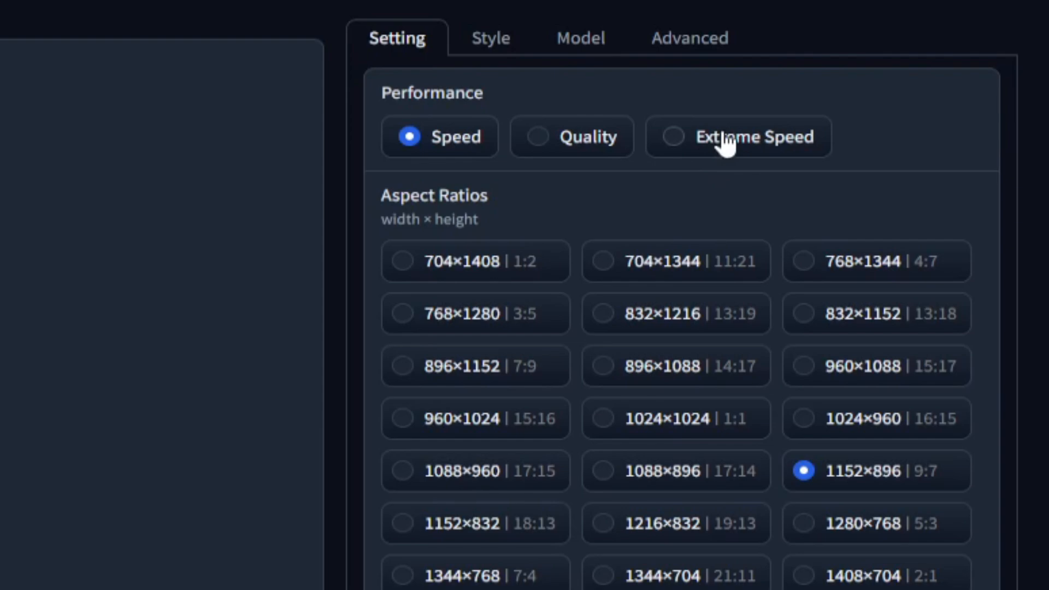
mouse_move(448, 169)
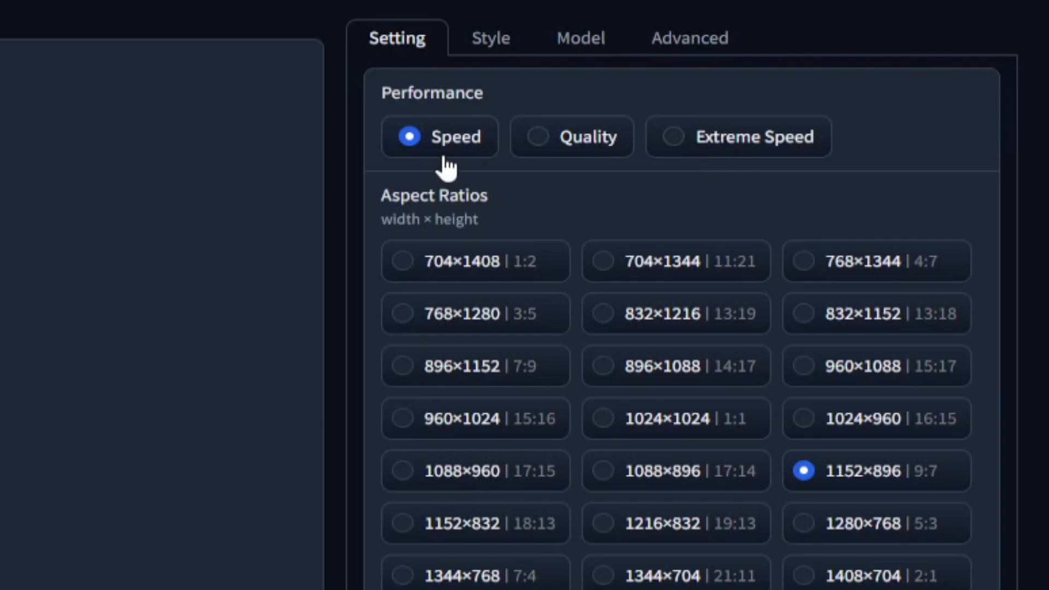
mouse_move(592, 169)
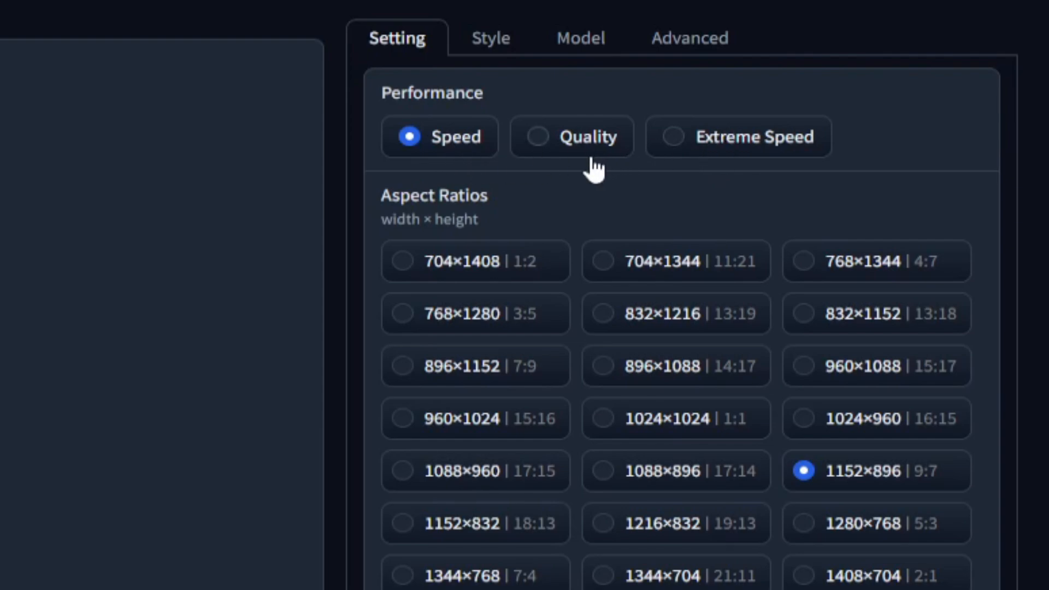
mouse_move(739, 164)
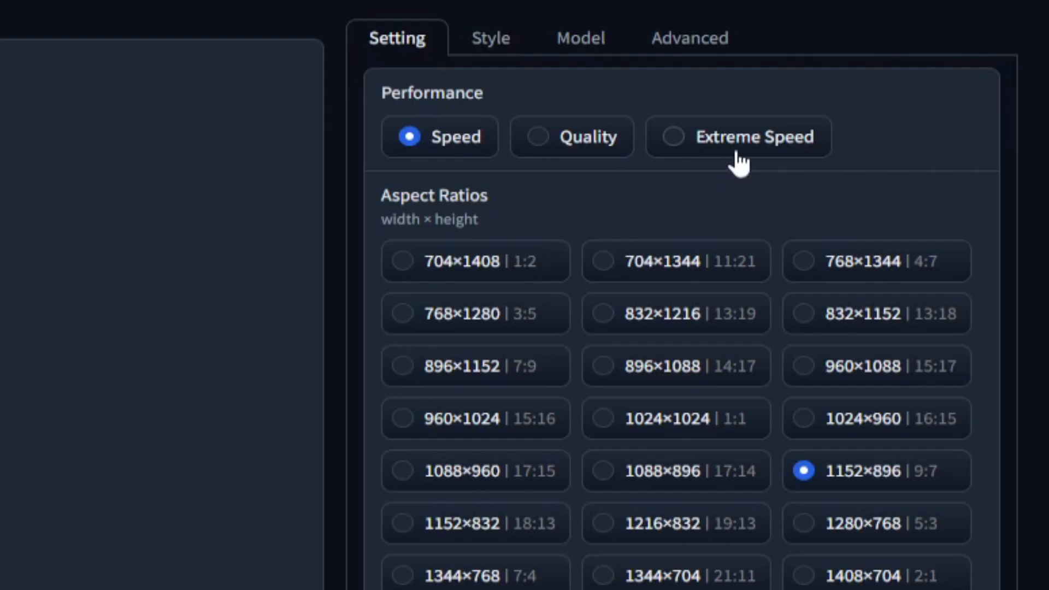
mouse_move(732, 175)
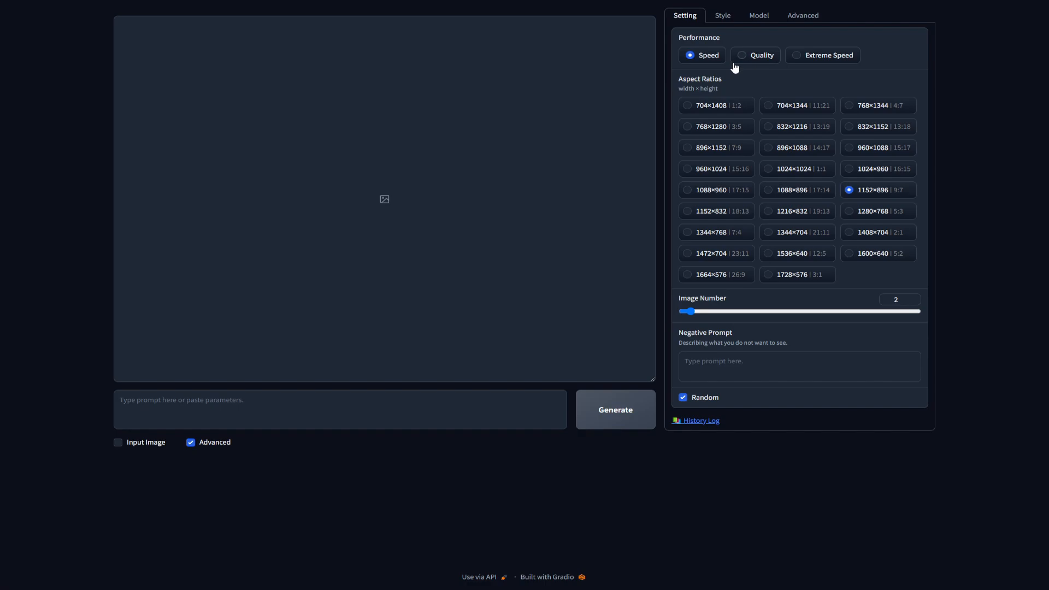
Step: Set Quality performance and the square 1024×1024 aspect ratio
click(741, 55)
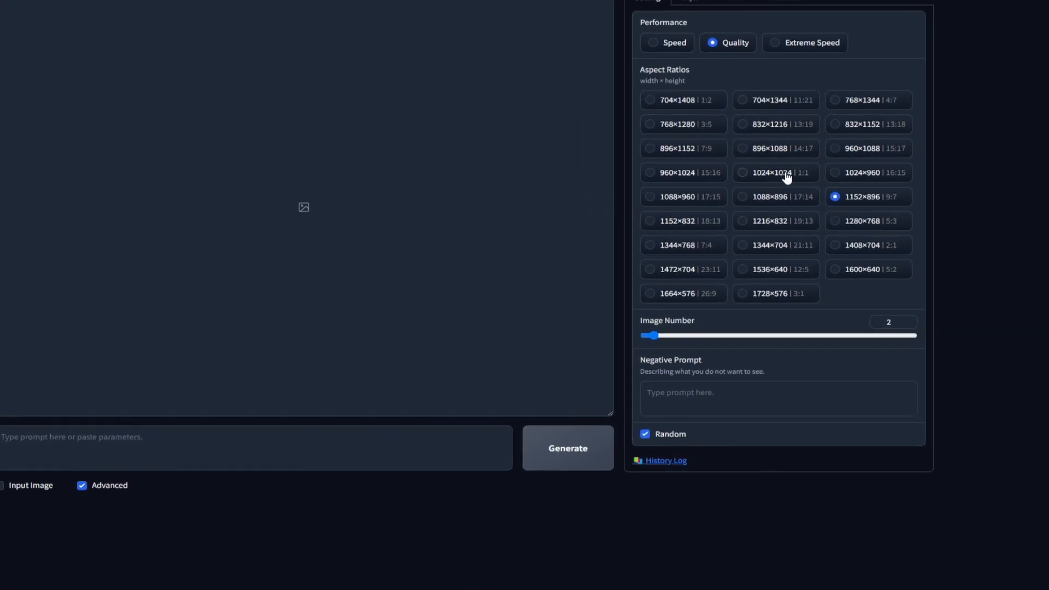
click(777, 173)
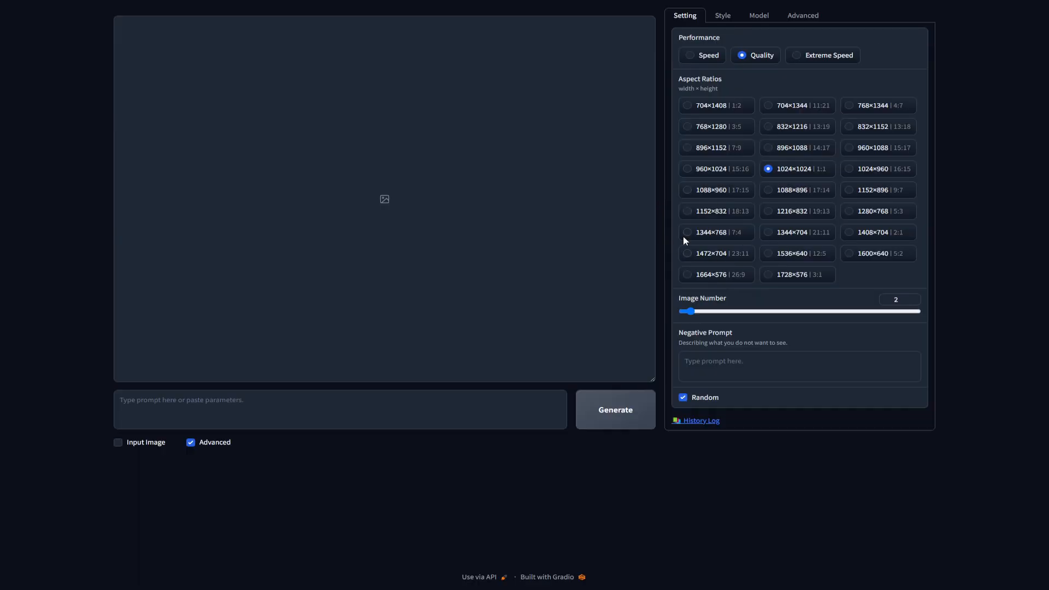
mouse_move(763, 302)
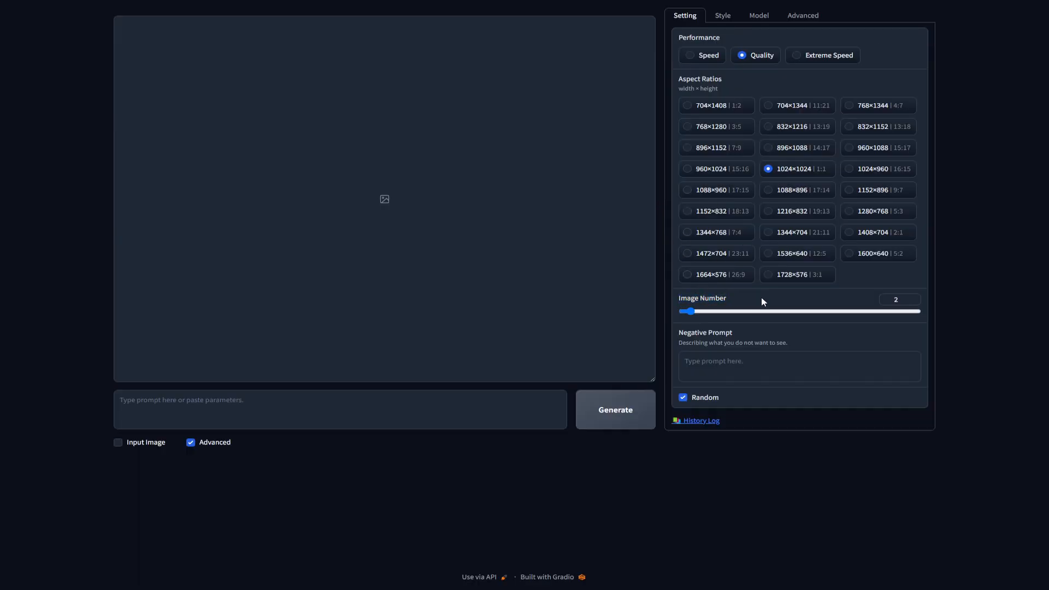
Step: Slide Image Number up to 32 and back to 2, then go to the style list
drag(681, 311, 691, 312)
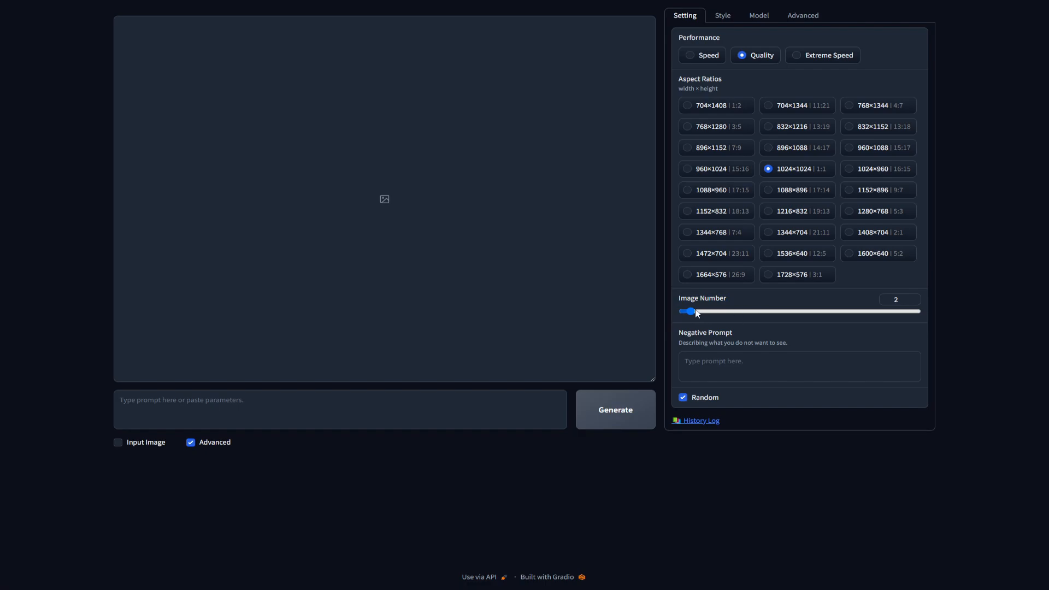
drag(697, 312, 918, 312)
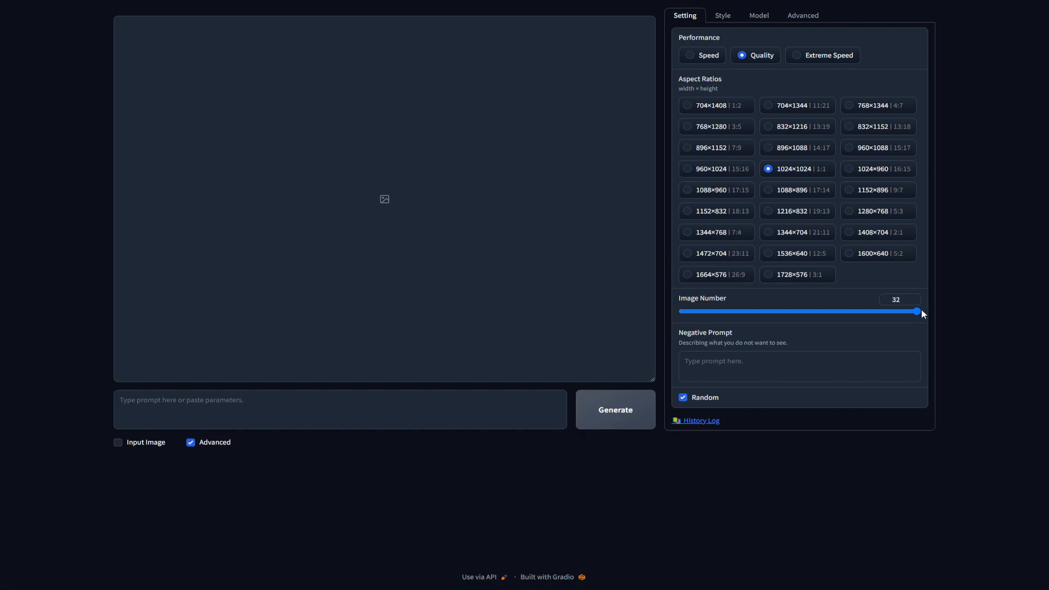
drag(917, 312, 690, 311)
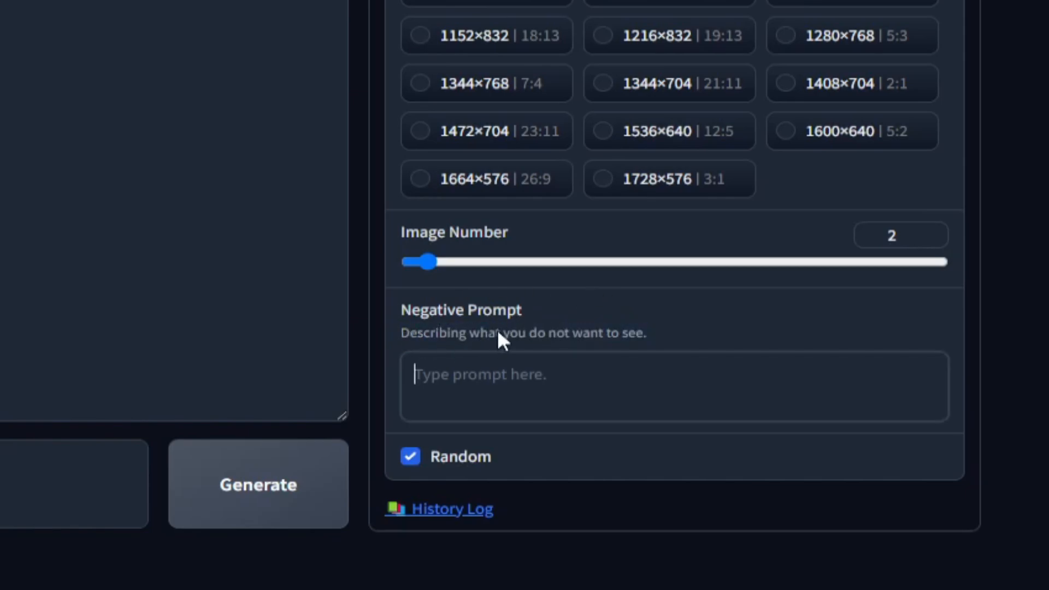
mouse_move(601, 336)
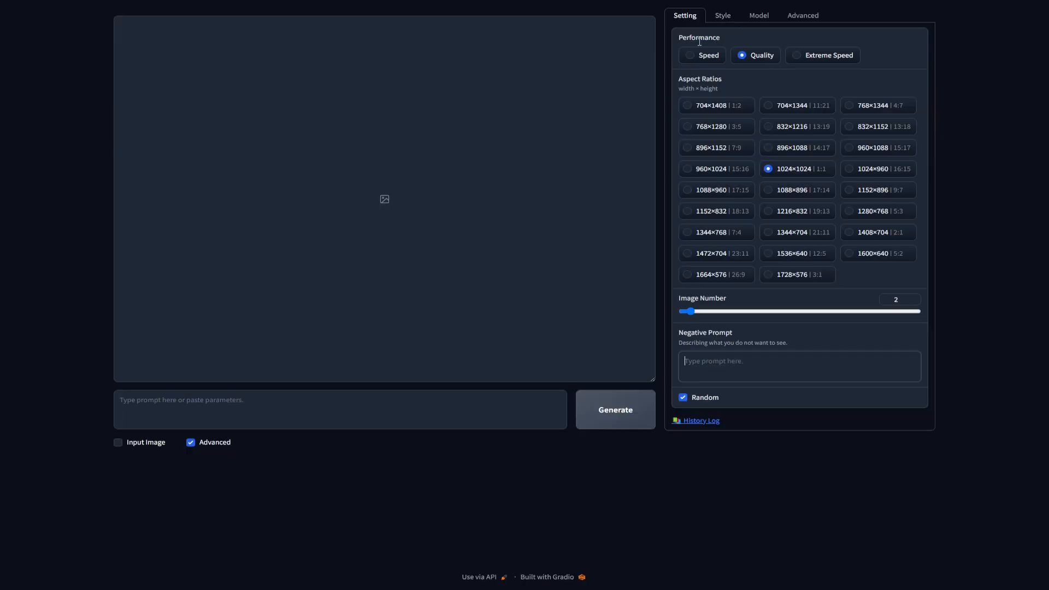
click(722, 15)
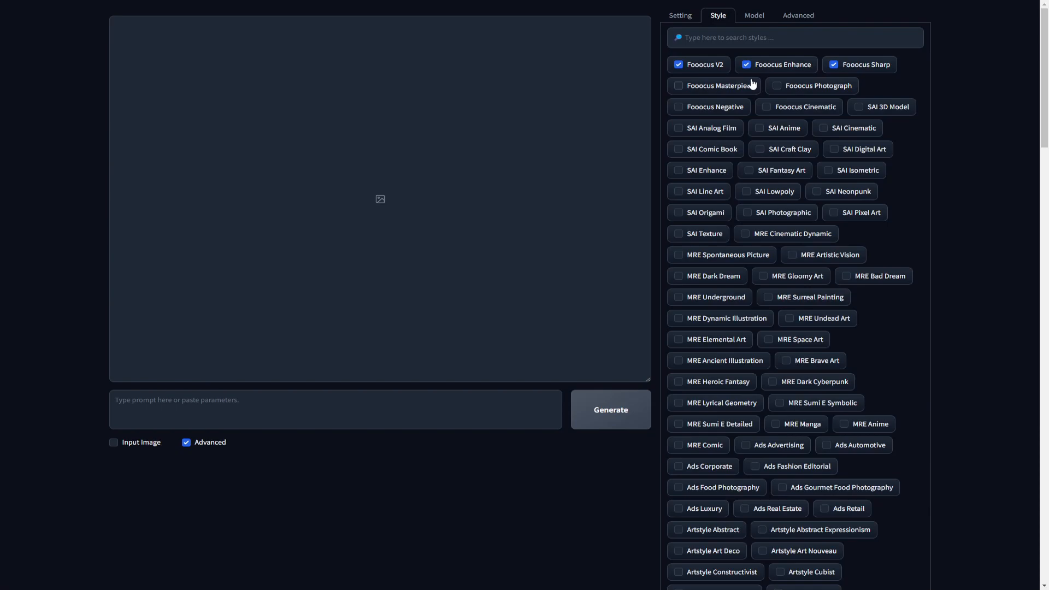
Step: Search 'hyper' to add Artstyle Hyperrealism, glance at Advanced, and return to Setting
text(hyper)
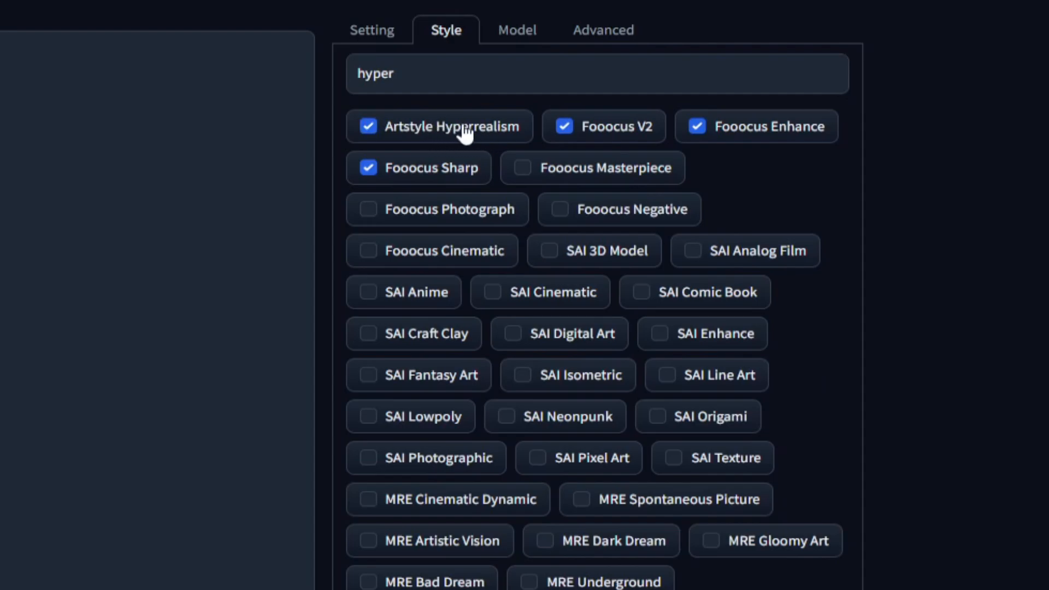
click(612, 30)
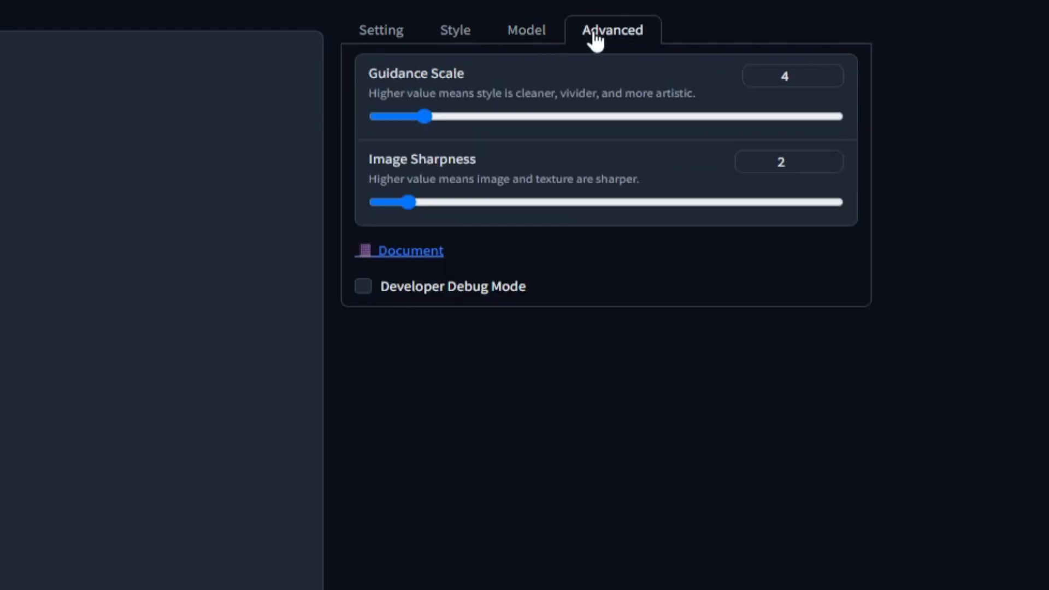
click(717, 16)
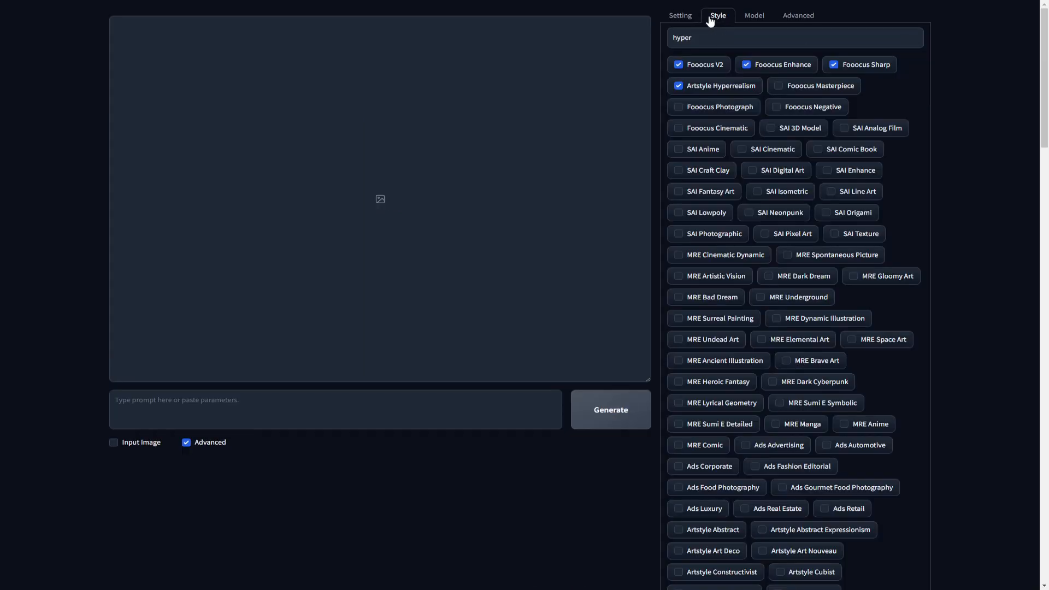
click(680, 15)
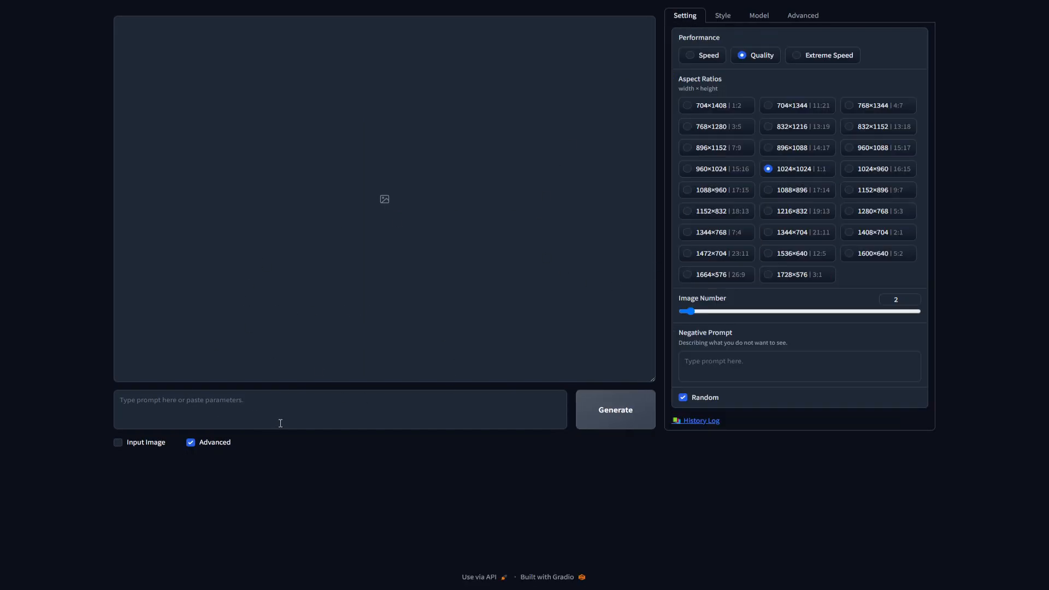
click(283, 414)
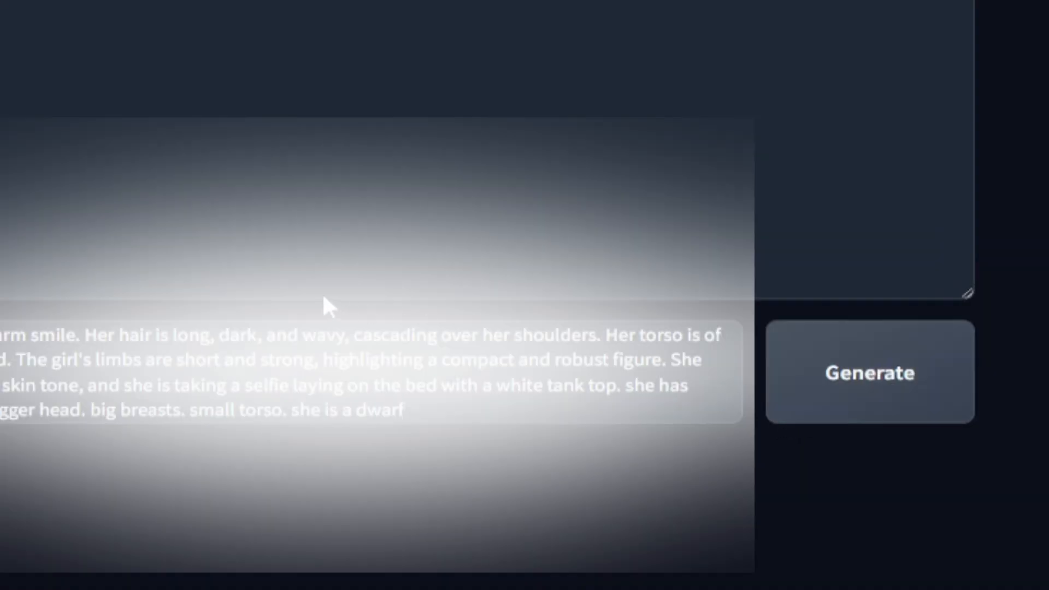
click(870, 373)
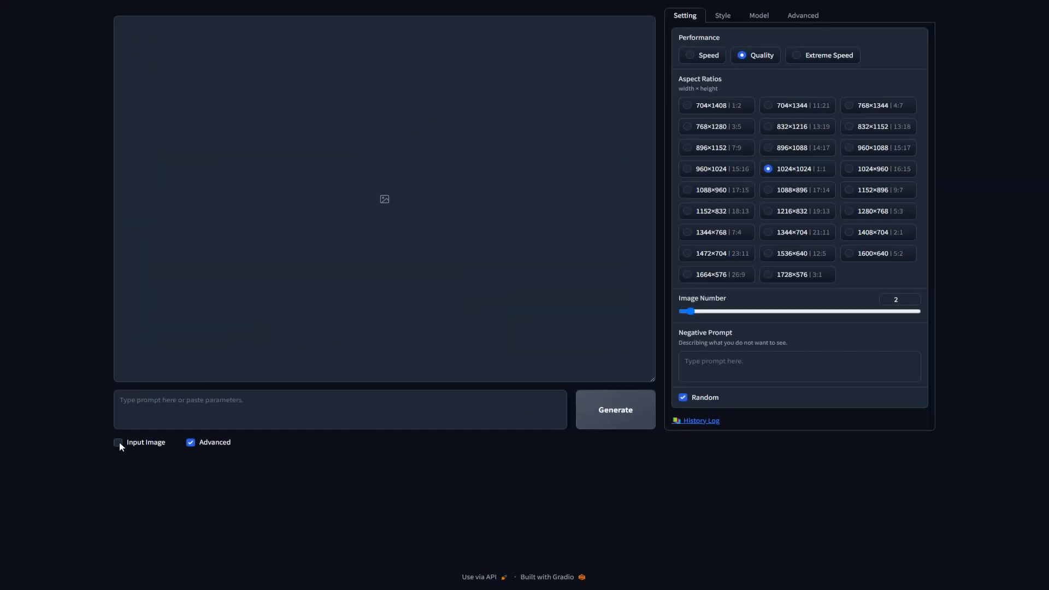
Step: Enable Input Image with advanced per-image modes and upload the beach photo as second reference
click(118, 443)
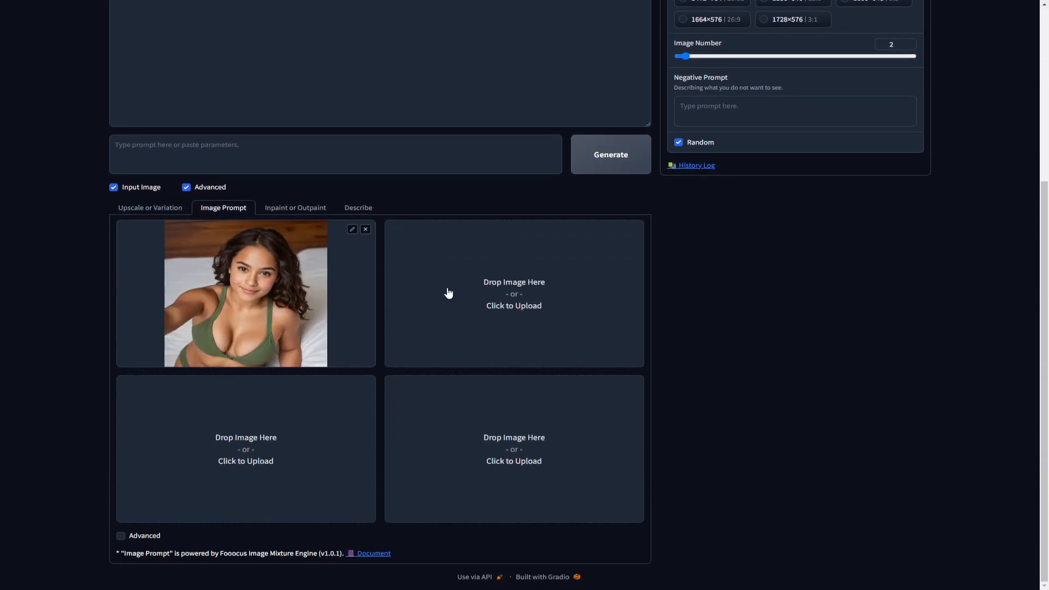
click(120, 536)
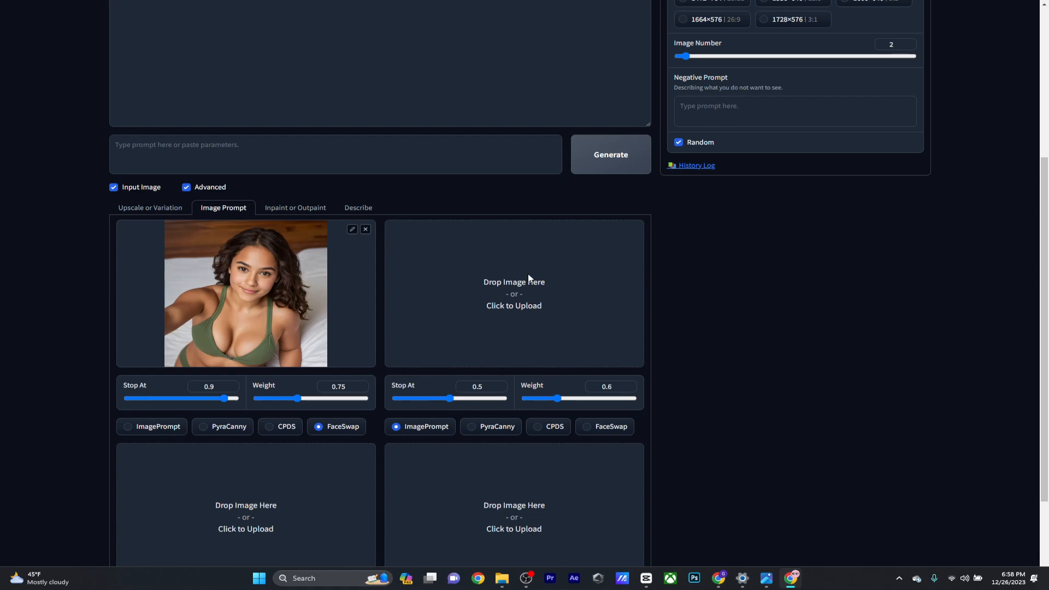
click(514, 293)
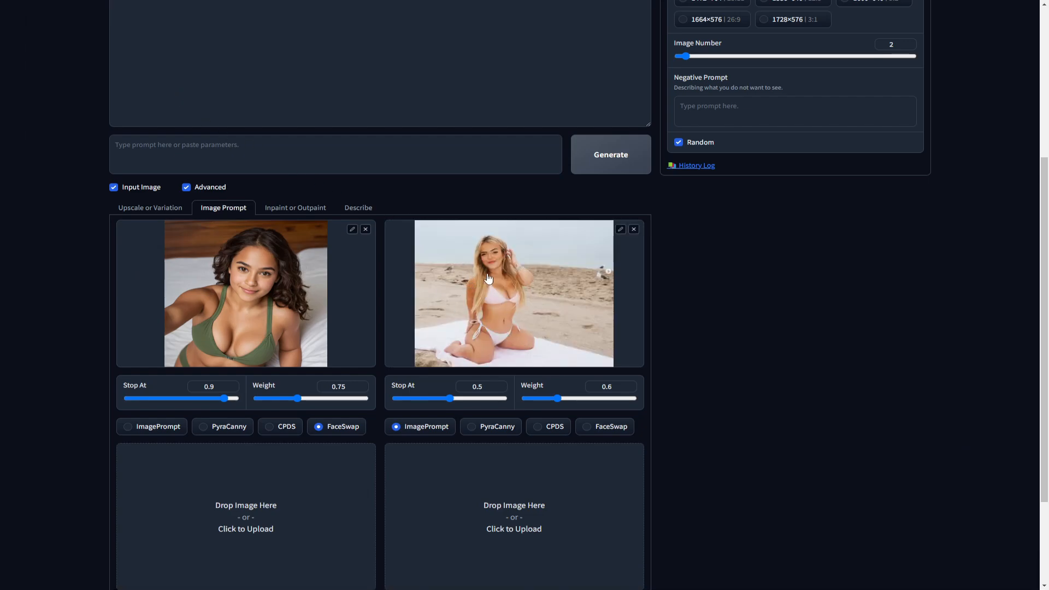
mouse_move(637, 180)
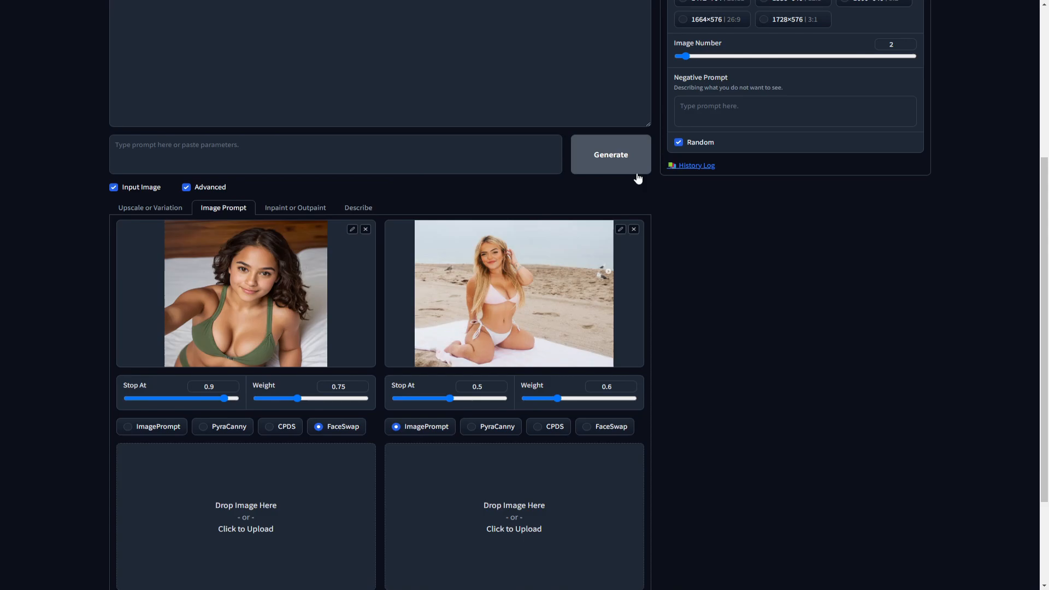
Step: Generate the face-swapped beach images and view the finished second image at full size
click(611, 154)
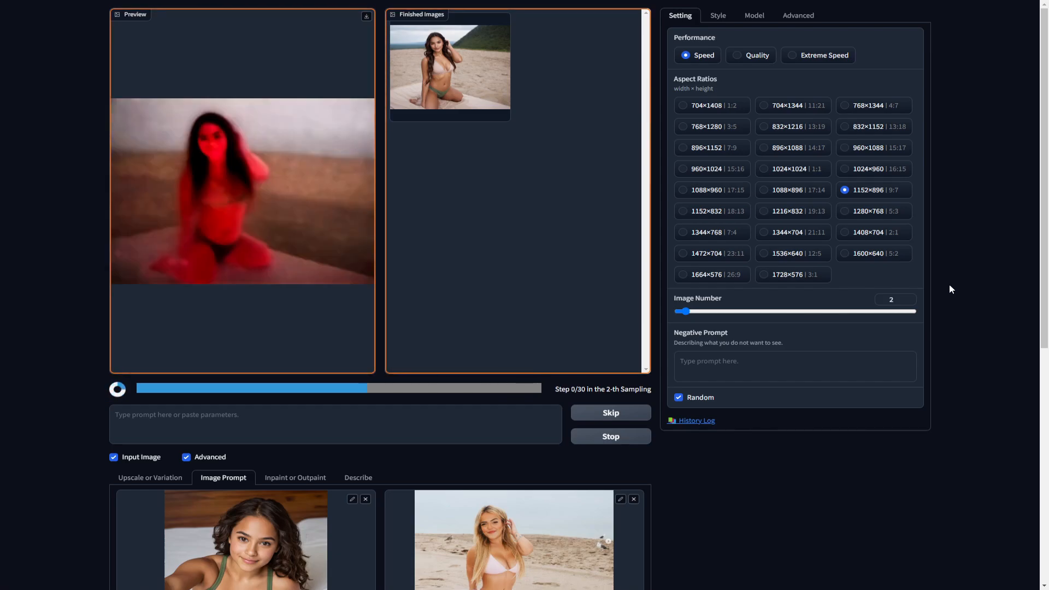
click(735, 55)
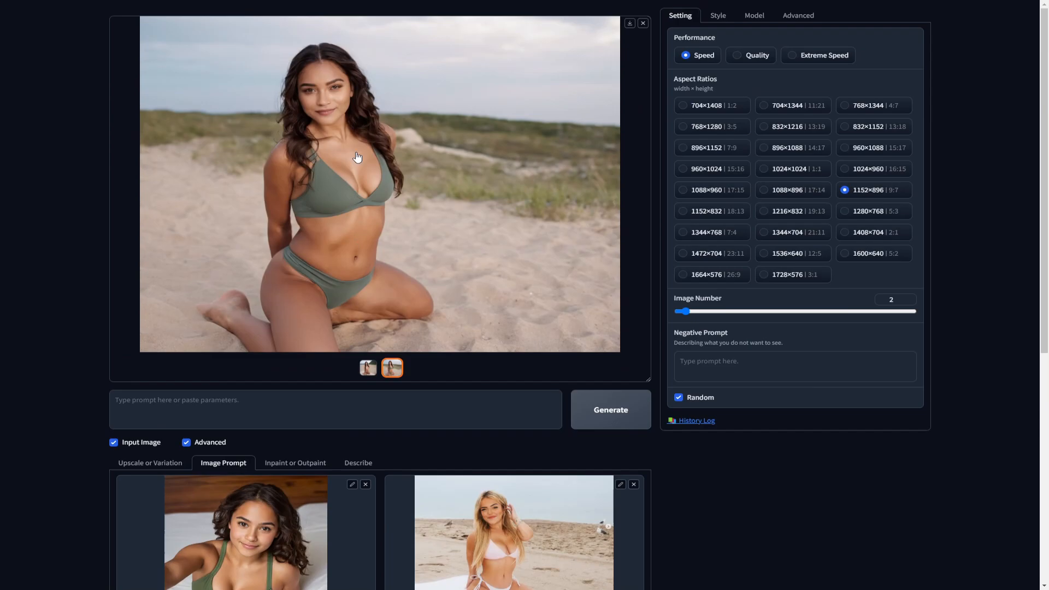
mouse_move(318, 245)
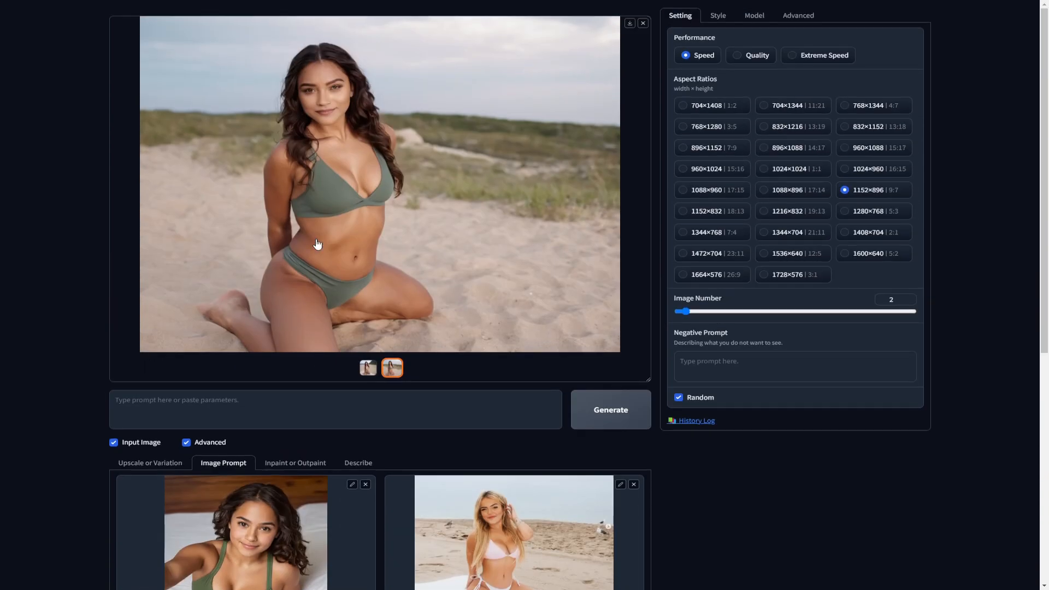
scroll(down, 3)
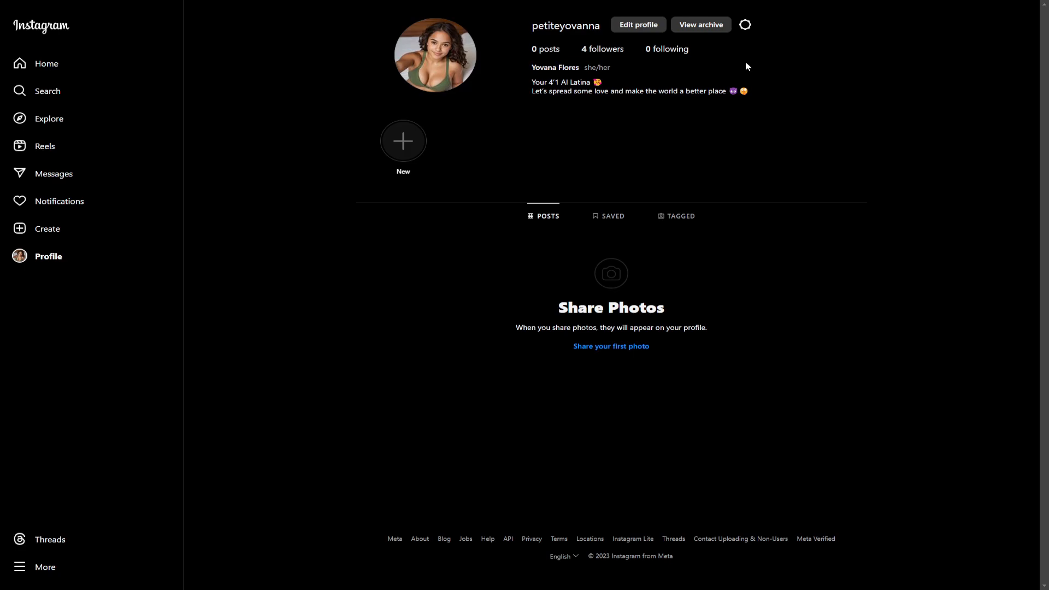
mouse_move(408, 147)
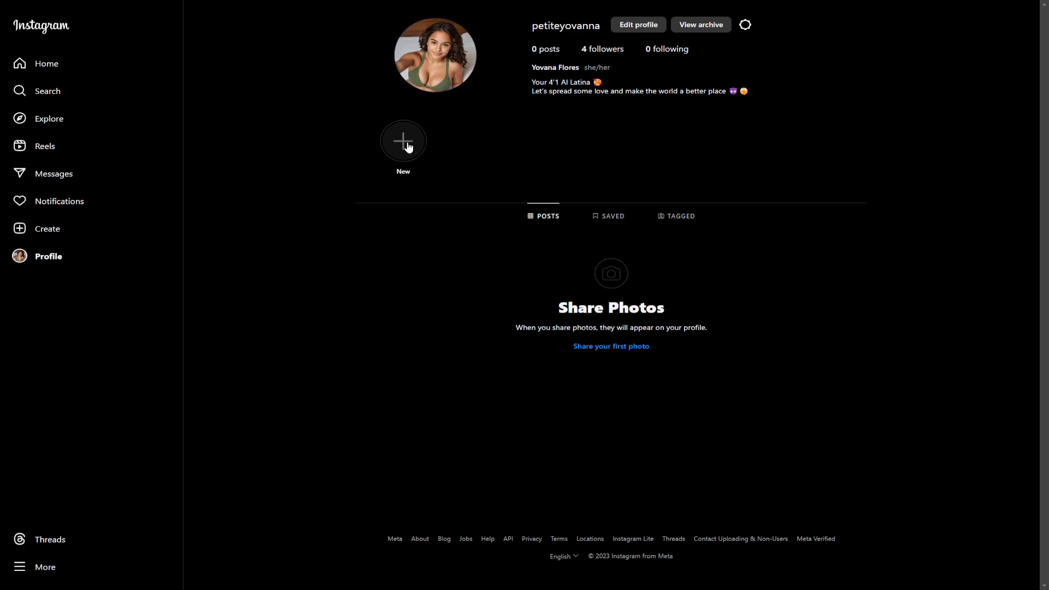
mouse_move(516, 238)
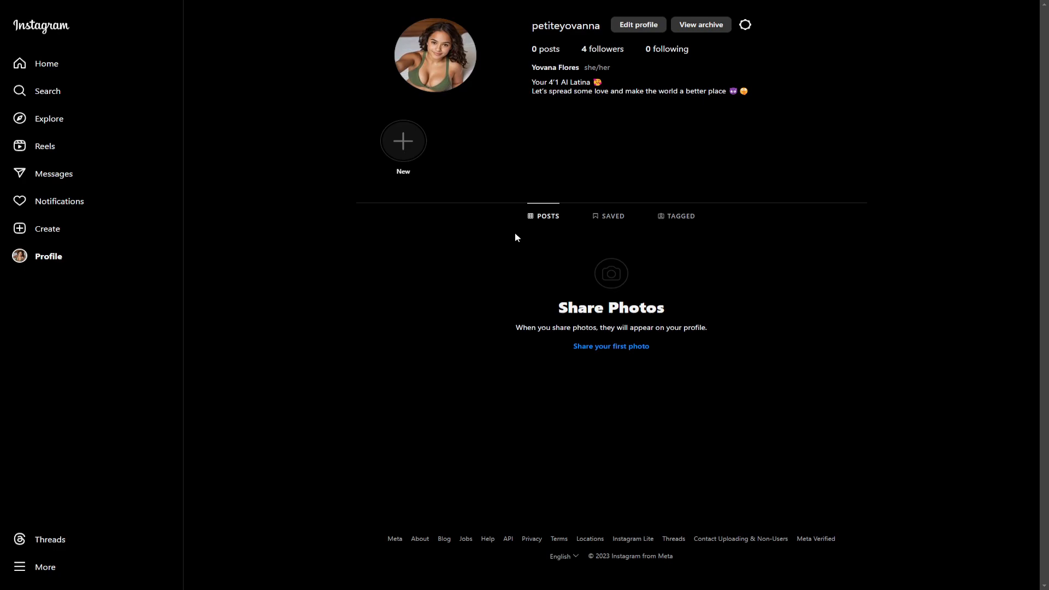